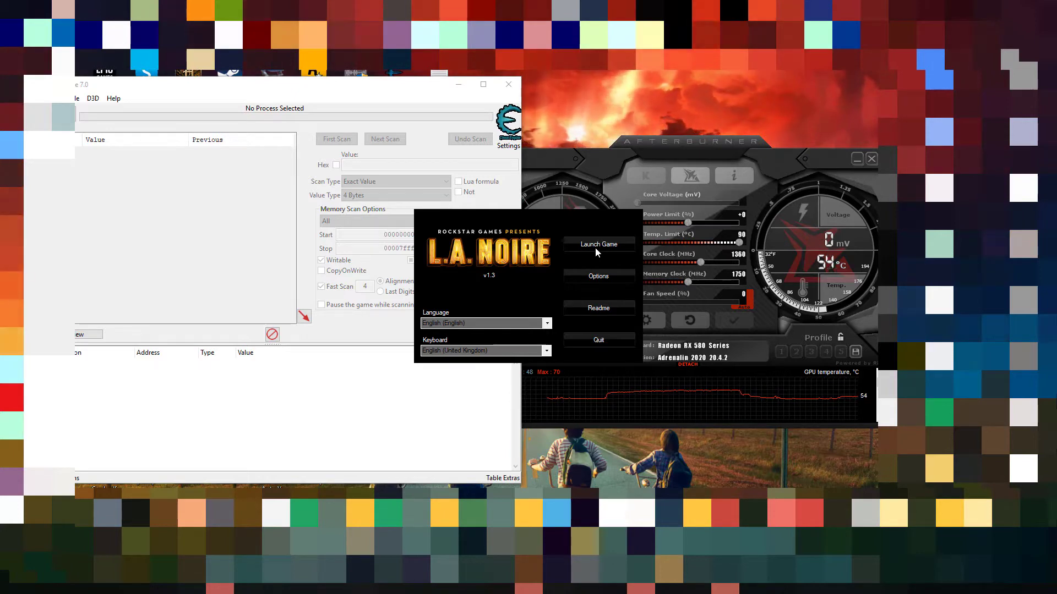
# Step: Launch L.A. Noire from its launcher so the game runs
pyautogui.click(596, 275)
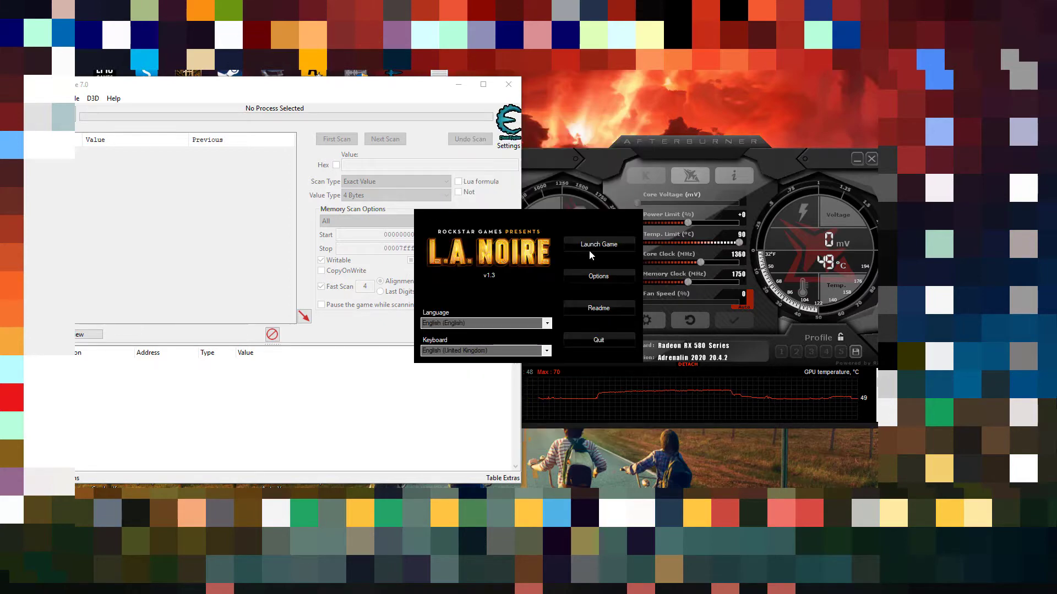
pyautogui.click(596, 244)
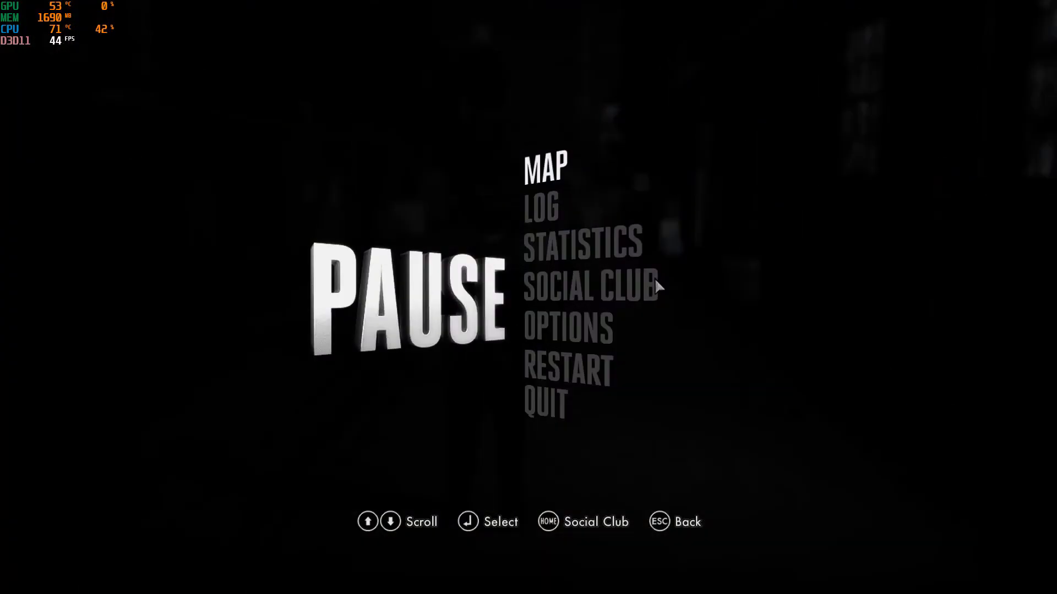
# Step: Pause L.A. Noire and switch away to the desktop with Cheat Engine
pyautogui.press('Escape')
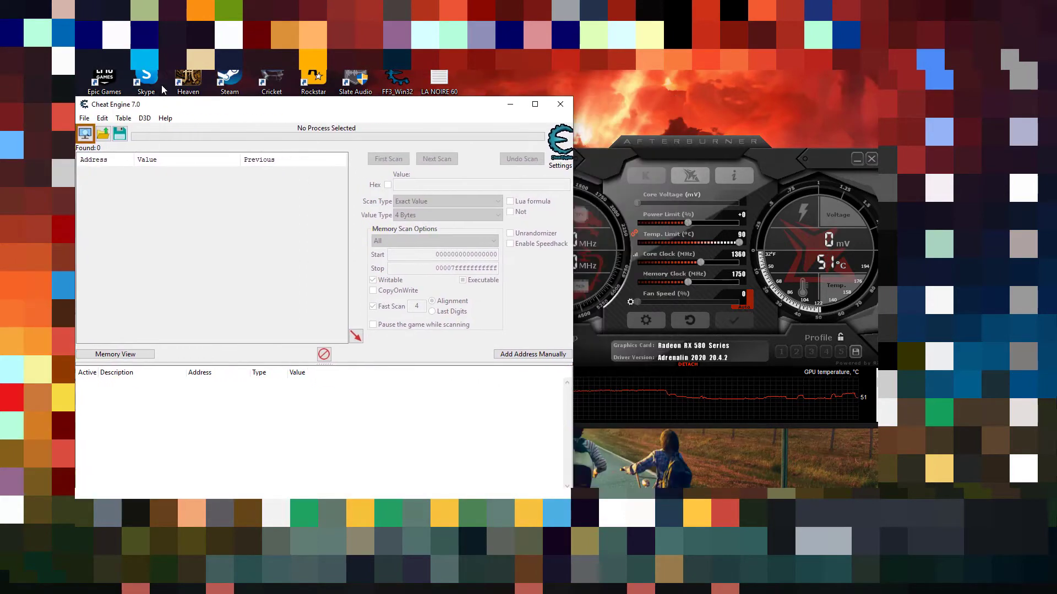
# Step: Attach Cheat Engine to the L.A. Noire process and set the scan value type to Float
pyautogui.click(85, 133)
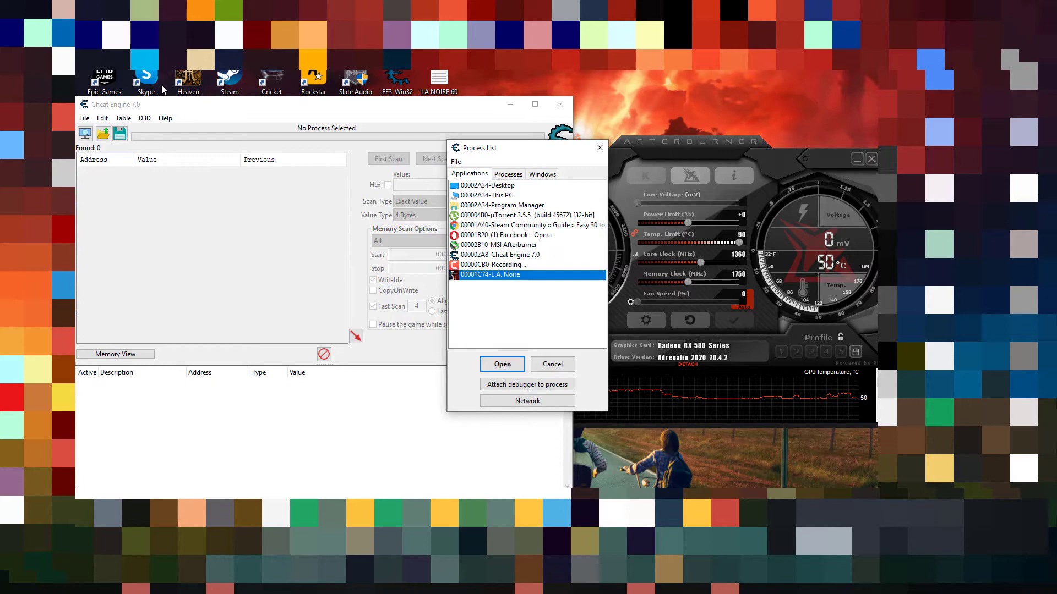
pyautogui.click(502, 365)
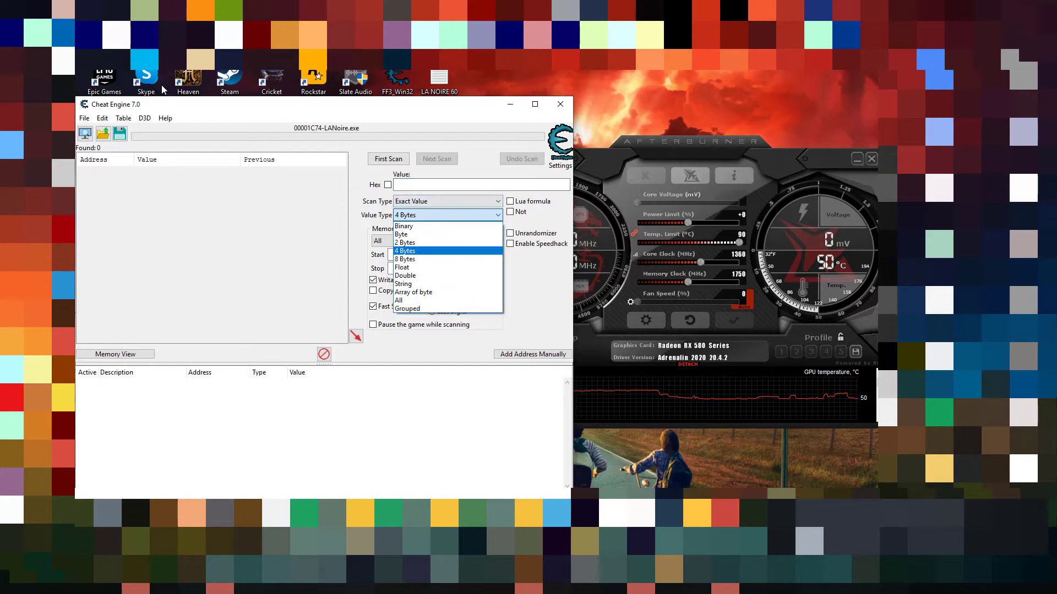
pyautogui.click(403, 268)
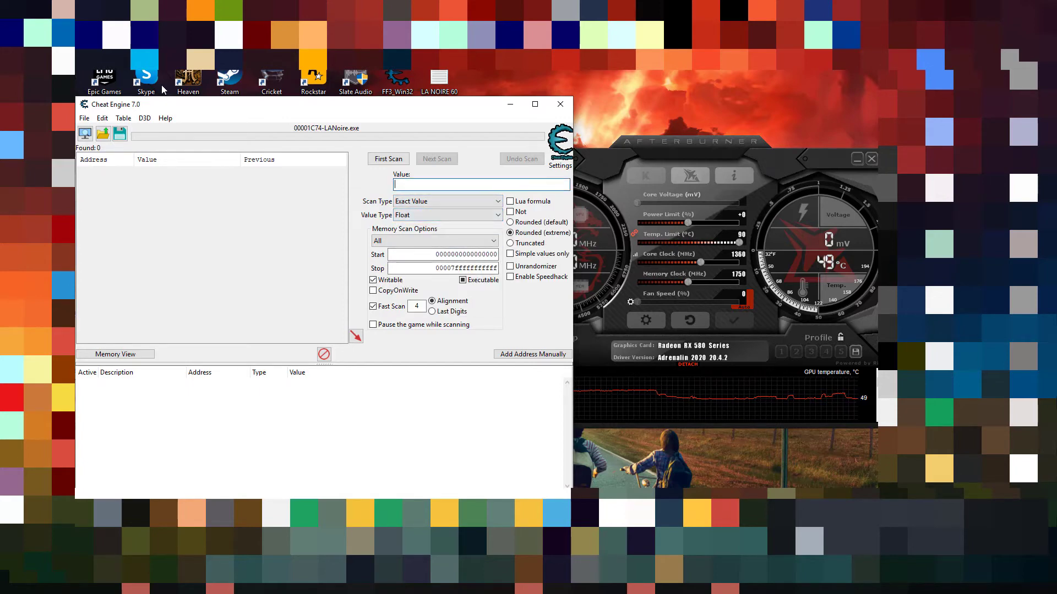
# Step: Run a first scan for the float 59.94, finding four matching addresses
pyautogui.write('5')
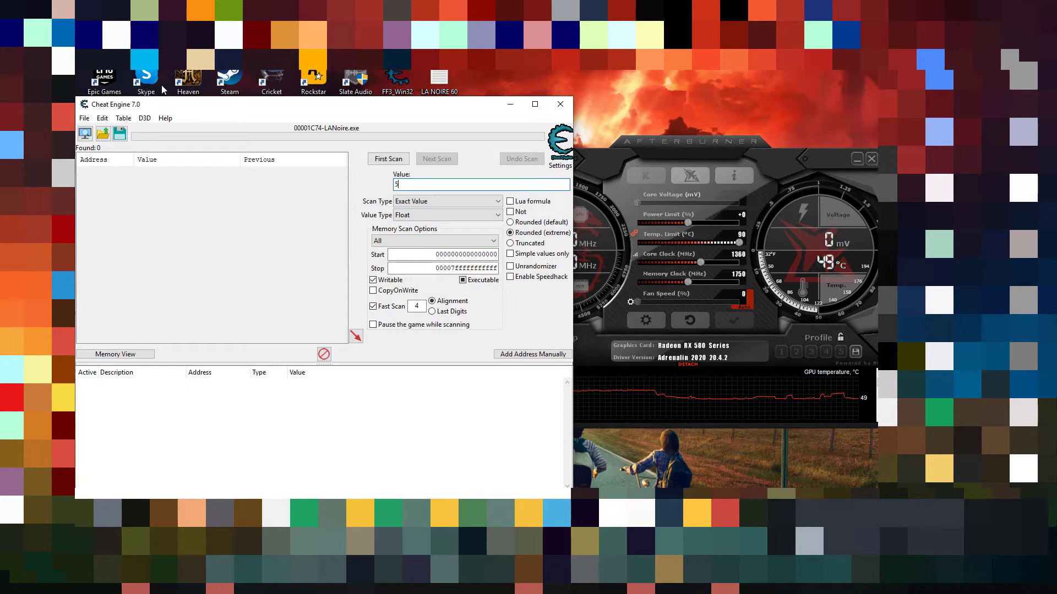
pyautogui.write('9.94000')
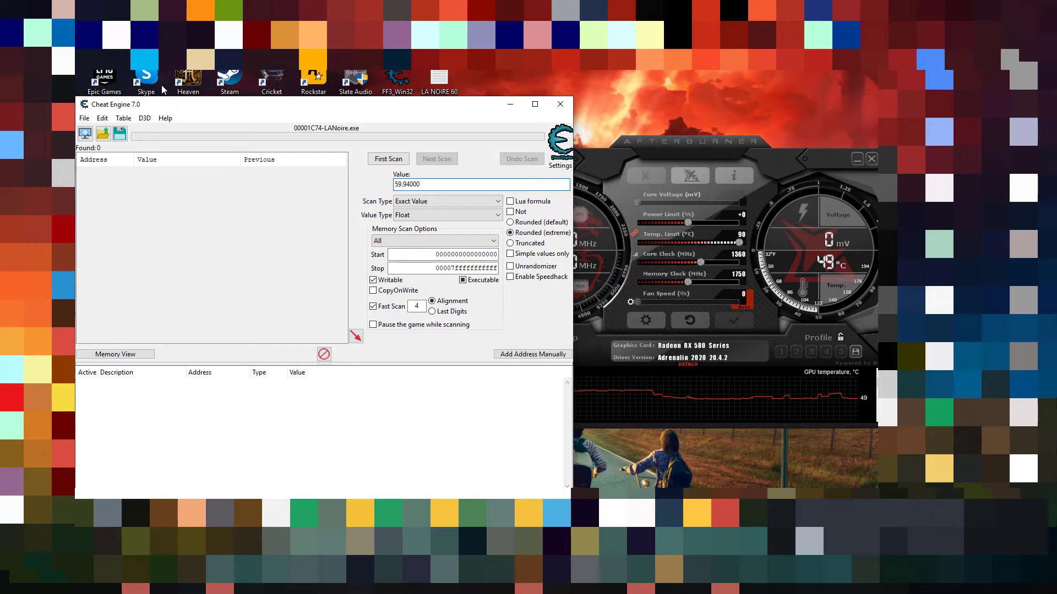
pyautogui.click(388, 158)
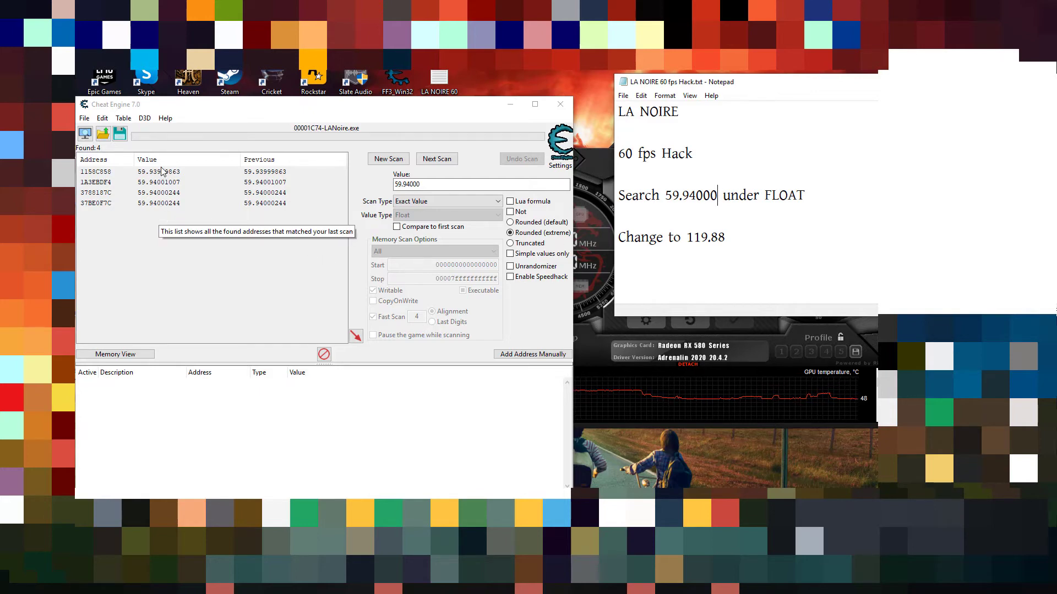
# Step: Add the first found address (59.93999863) to the table and change its value to 119.88
pyautogui.click(159, 172)
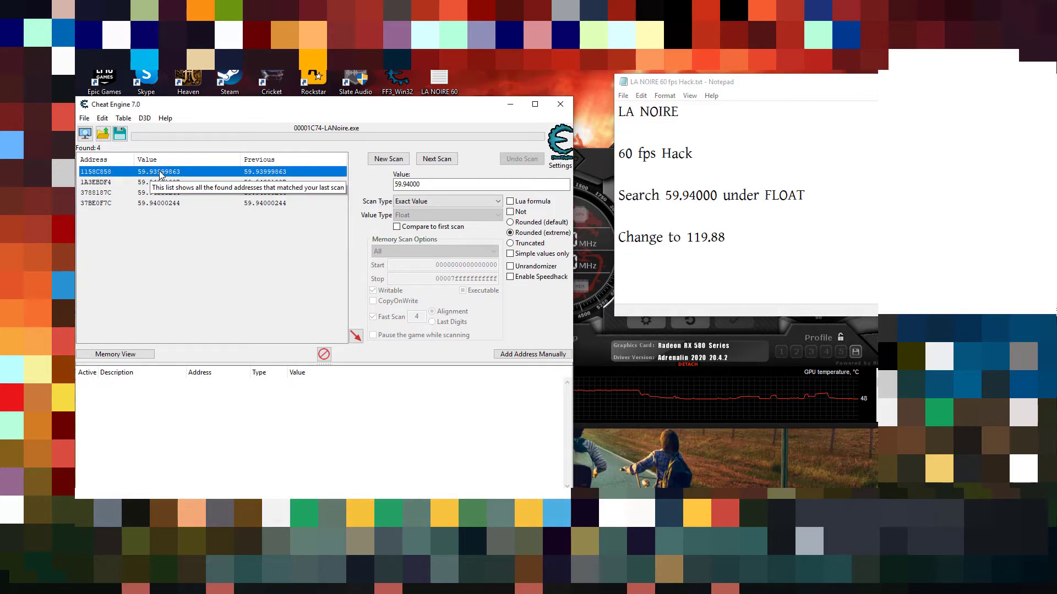
pyautogui.doubleClick(94, 172)
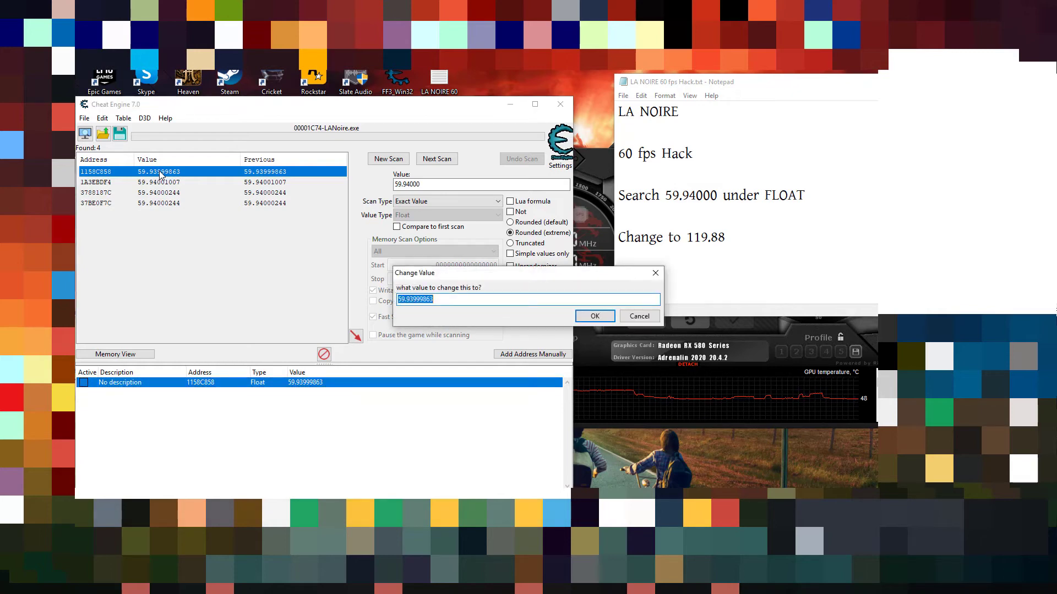
pyautogui.rightClick(703, 236)
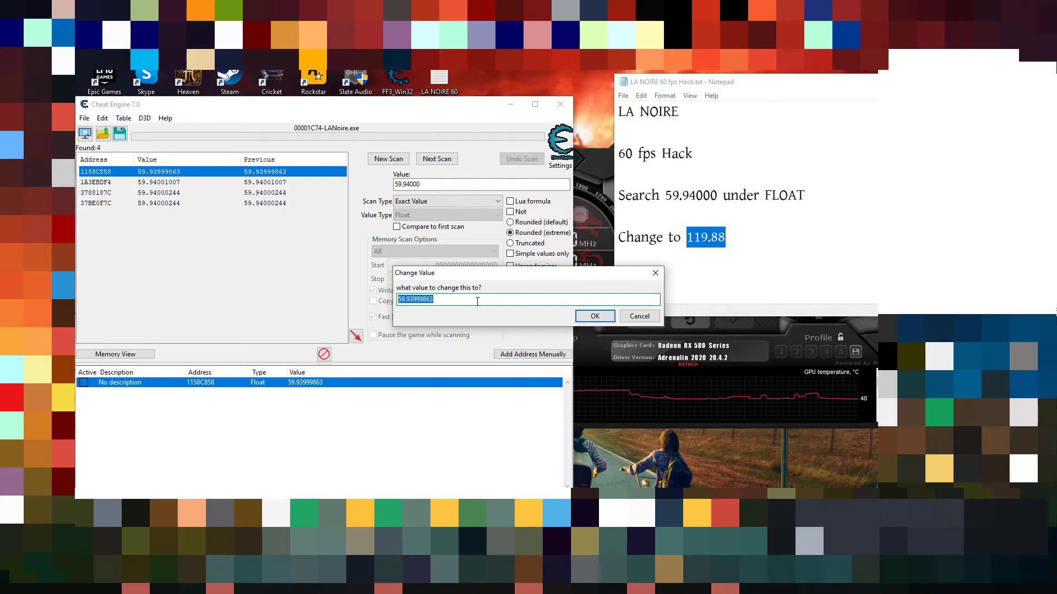
pyautogui.write('119.88')
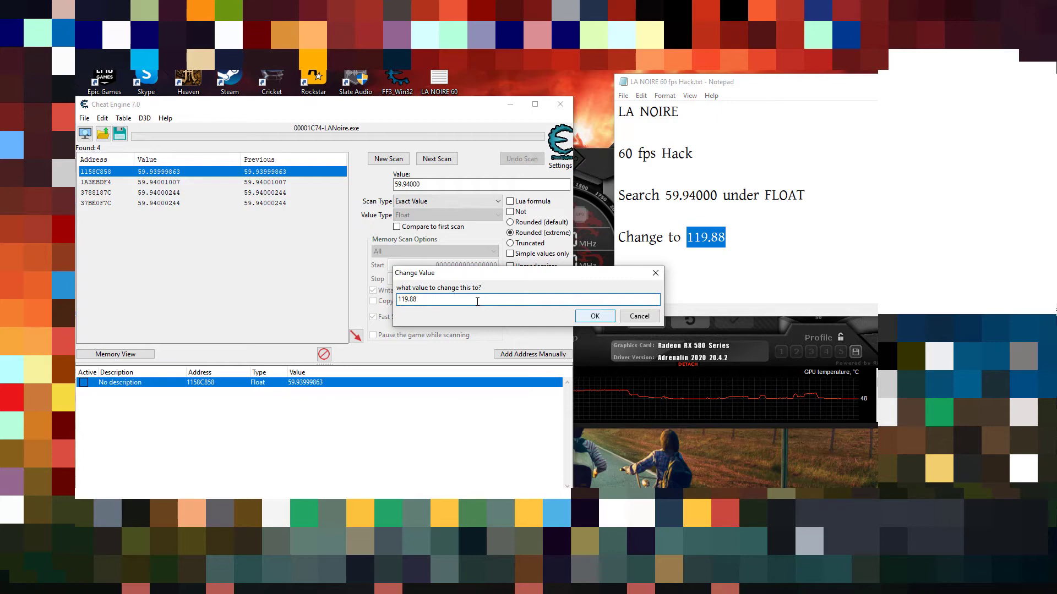
pyautogui.click(593, 316)
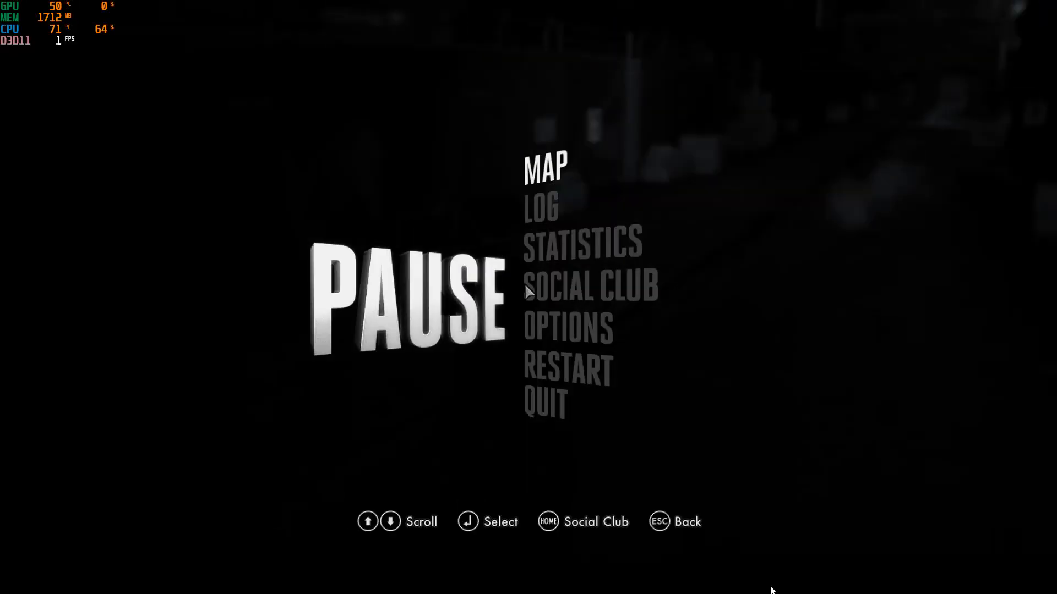
# Step: Resume gameplay and walk forward, the frame counter now reading about 45–50 fps
pyautogui.press('Escape')
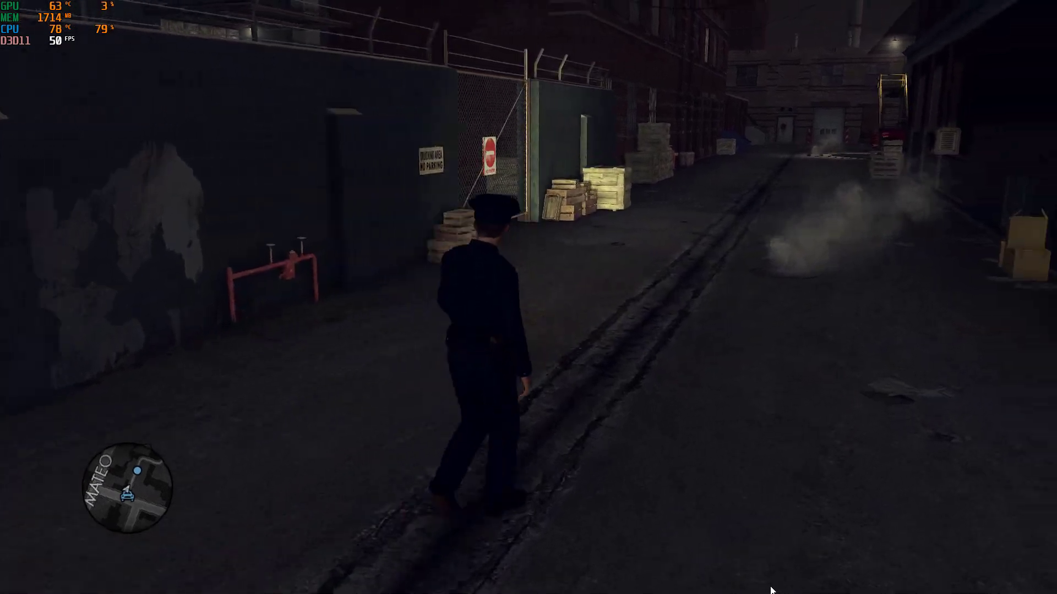
pyautogui.press('w')
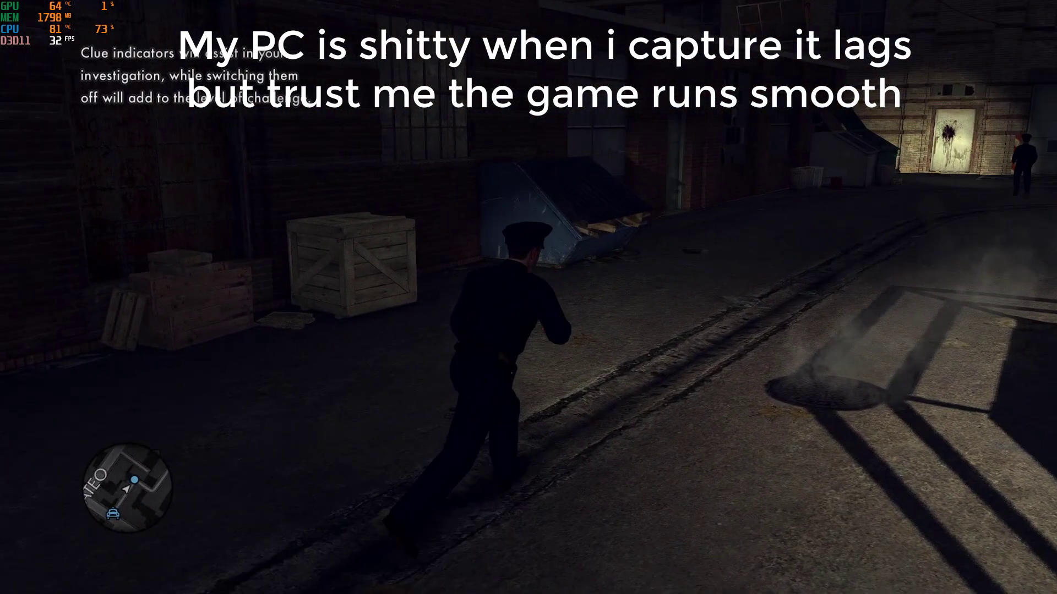
pyautogui.press('w')
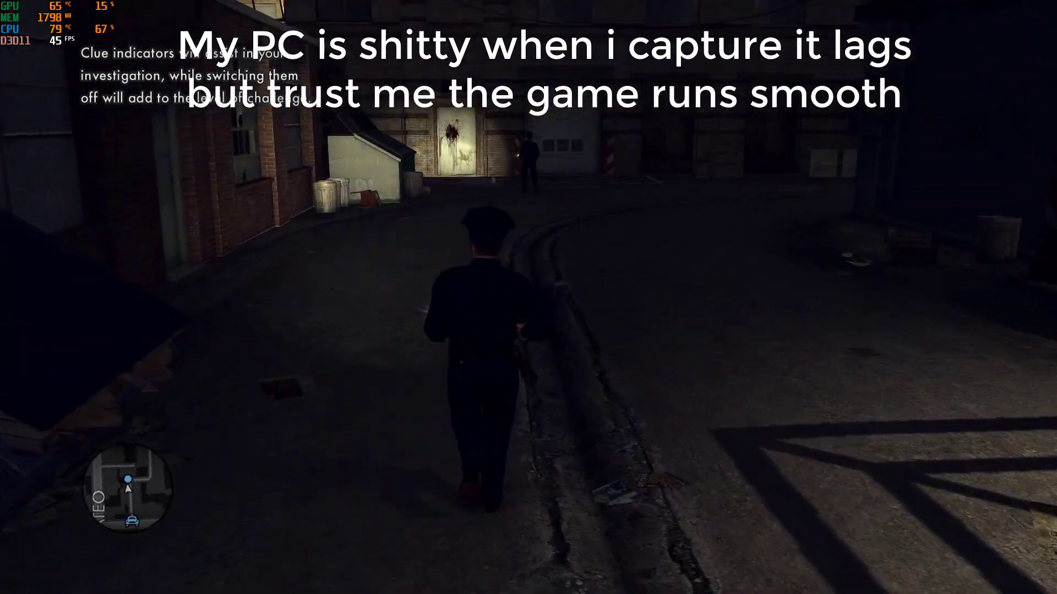